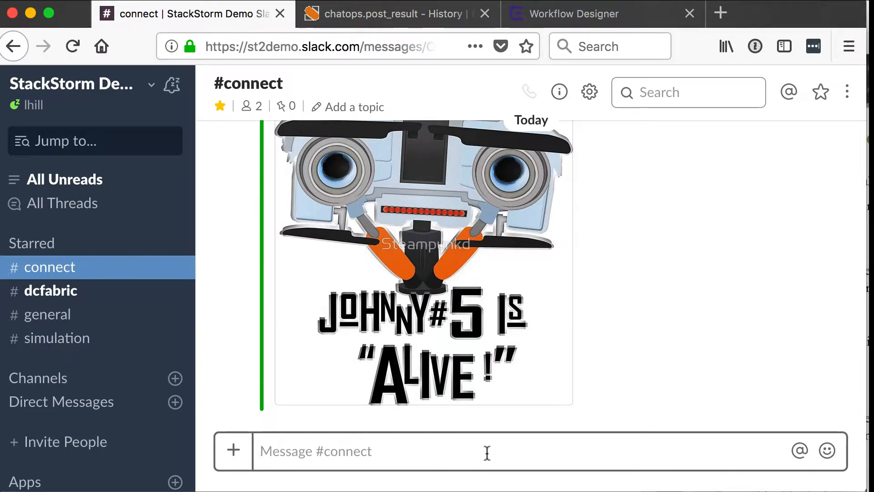
- Post '!help capture' in #connect to get the multicapture usage reply from the bot
text(!help capture)
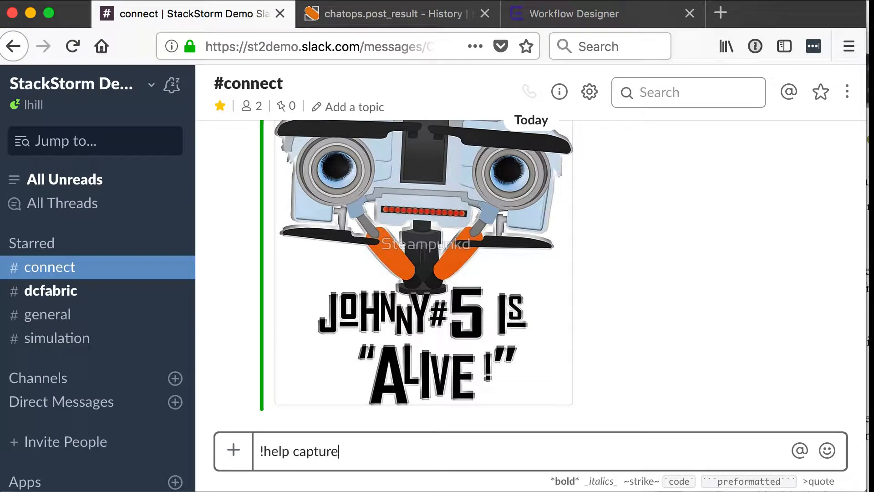
key(Return)
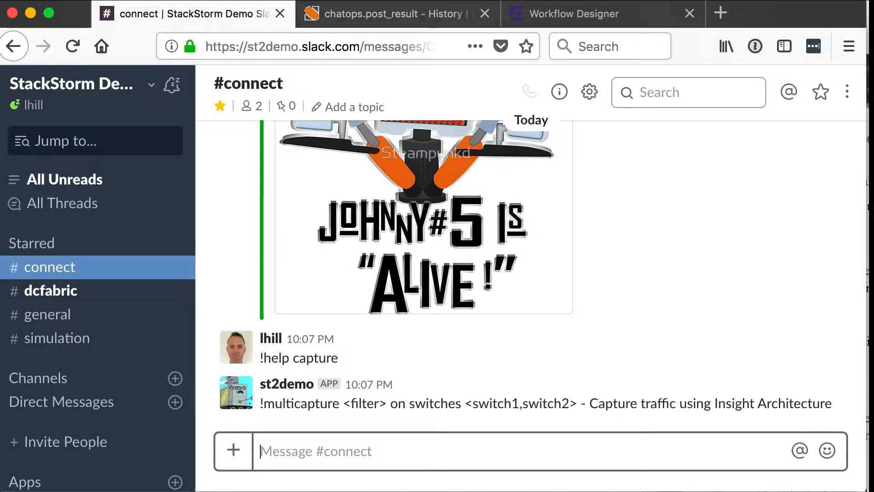
- Post "!multicapture 'port 179' on switches slx1,slx2 timeout=30" to start the captures
text(!mu)
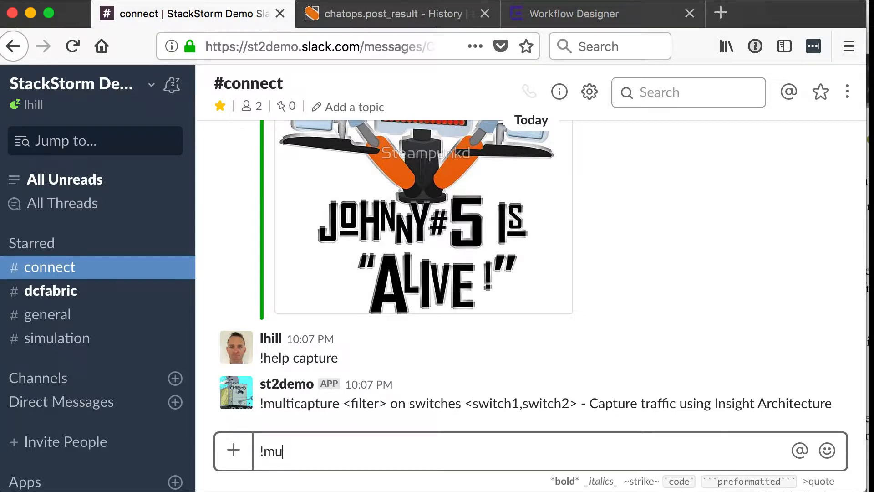
text(lticapture 'p)
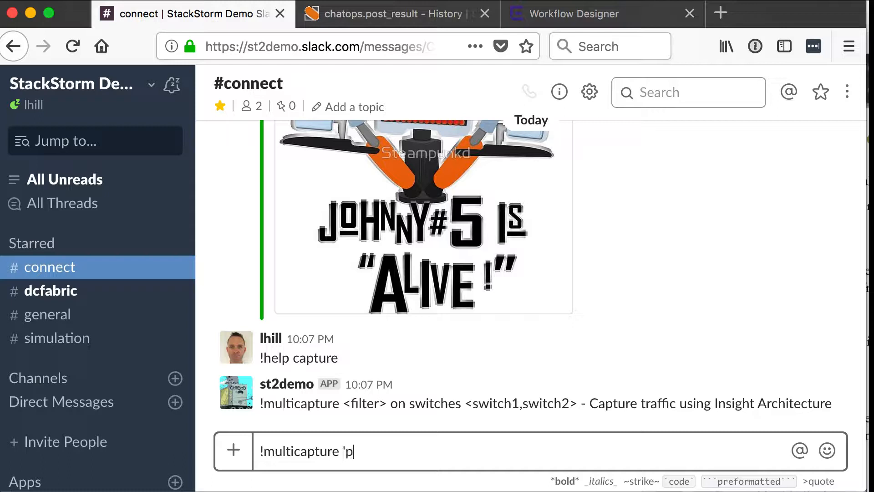
text(ort 179' on s)
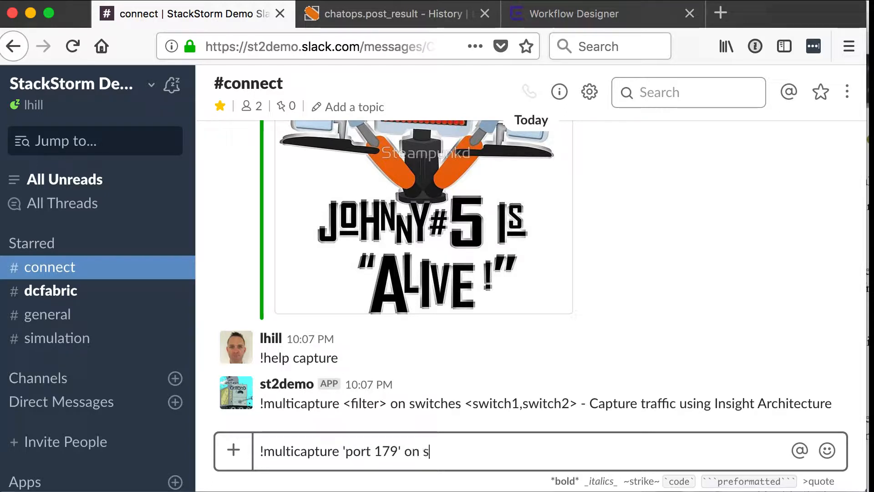
text(witches slx1,s)
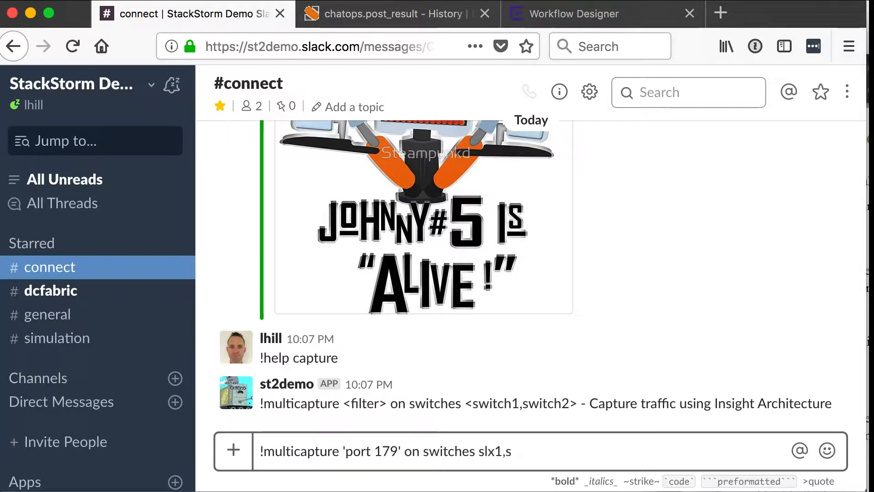
text(lx2 timeout)
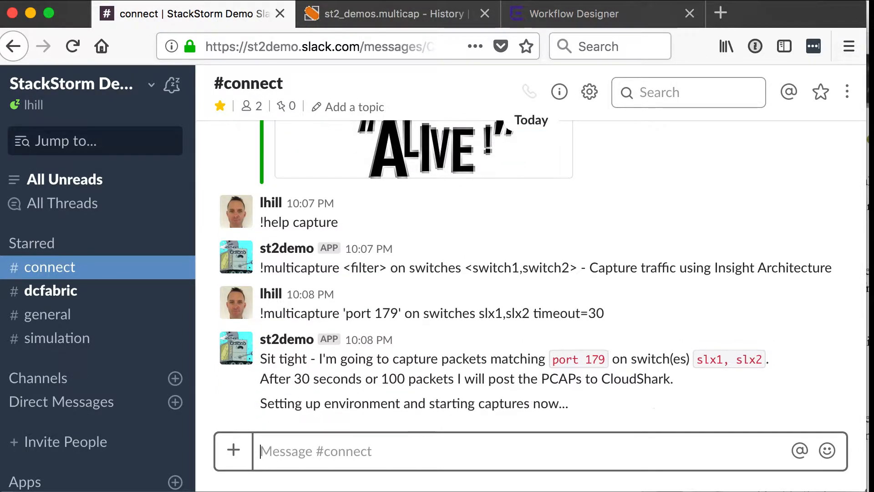
mouse_move(474, 456)
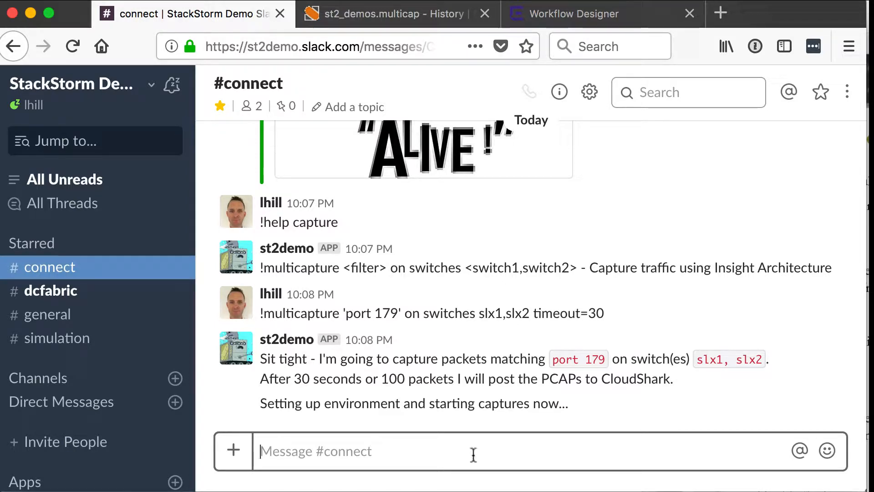
mouse_move(362, 373)
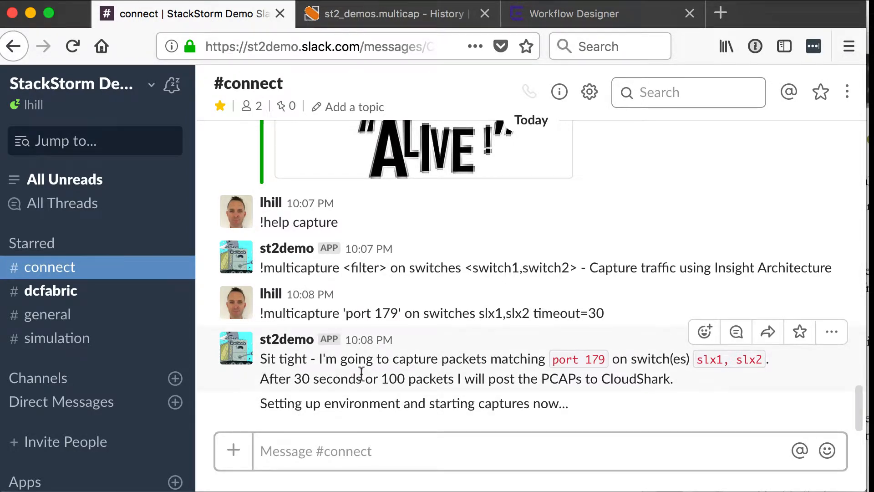
click(574, 14)
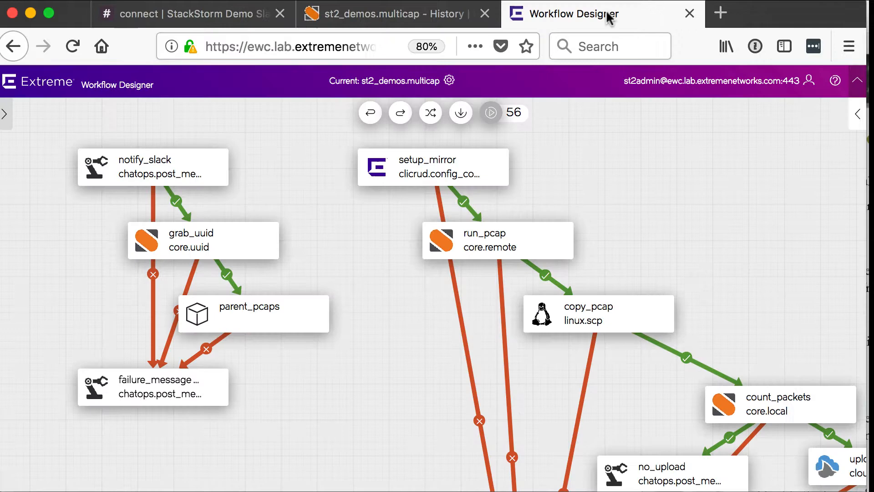
mouse_move(771, 320)
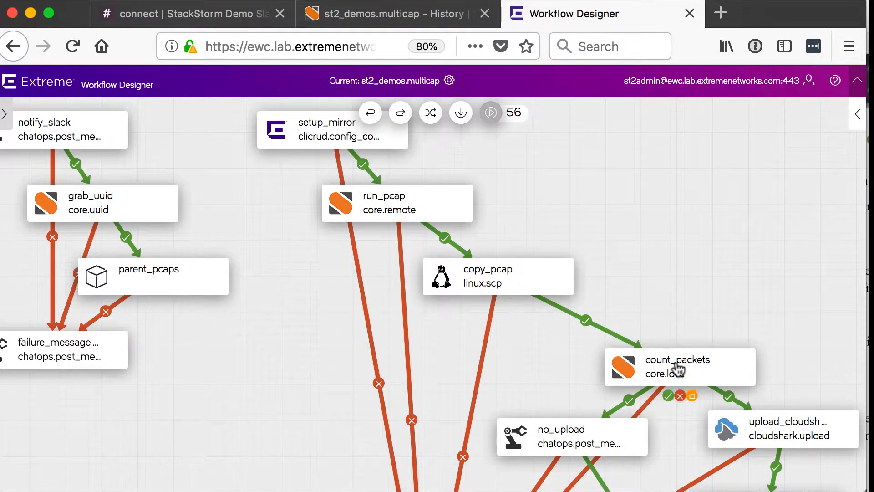
mouse_move(838, 356)
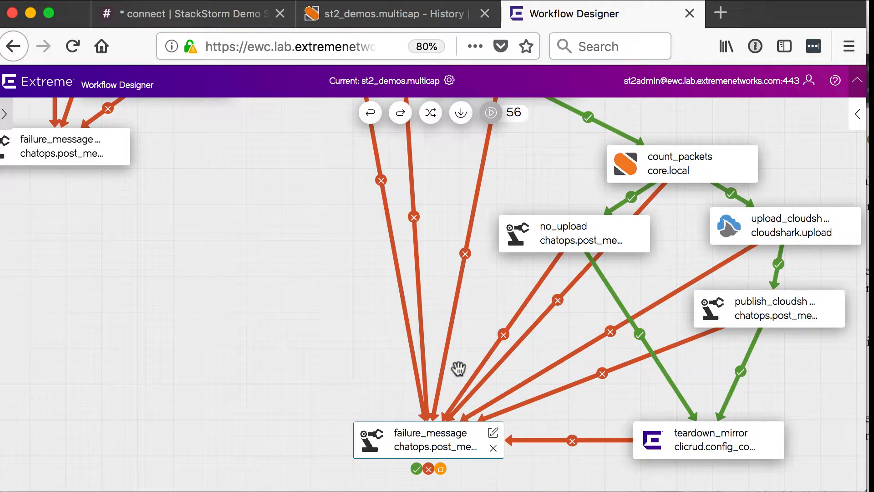
mouse_move(397, 14)
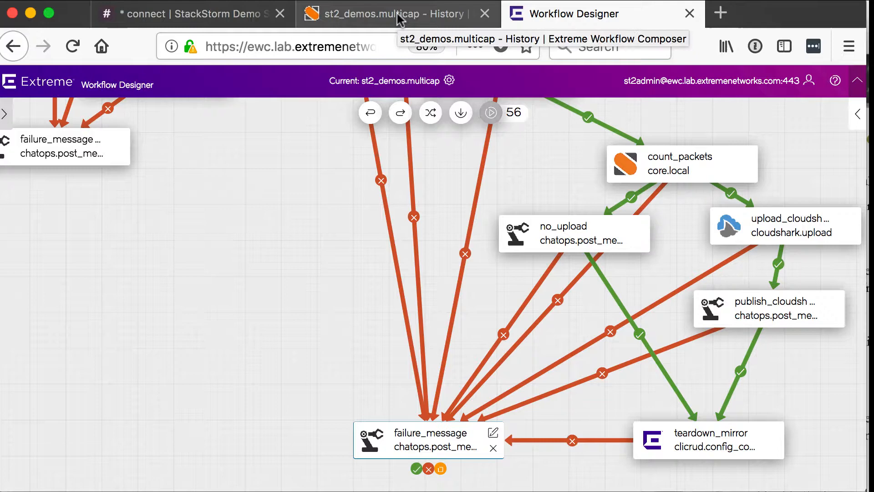
- Switch from the multicap workflow canvas to the Workflow Composer History page
click(384, 14)
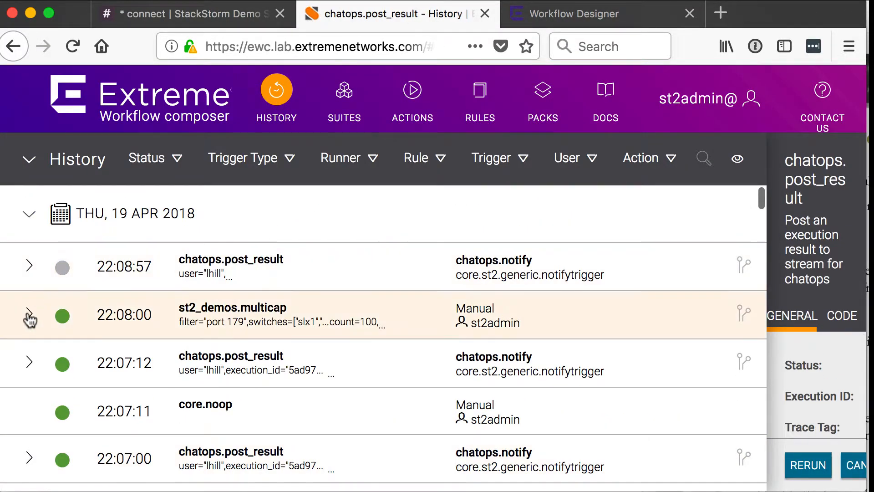
- Review the st2_demos.multicap run's completed tasks, then open the slx2 - 12 packets capture from Slack
click(29, 314)
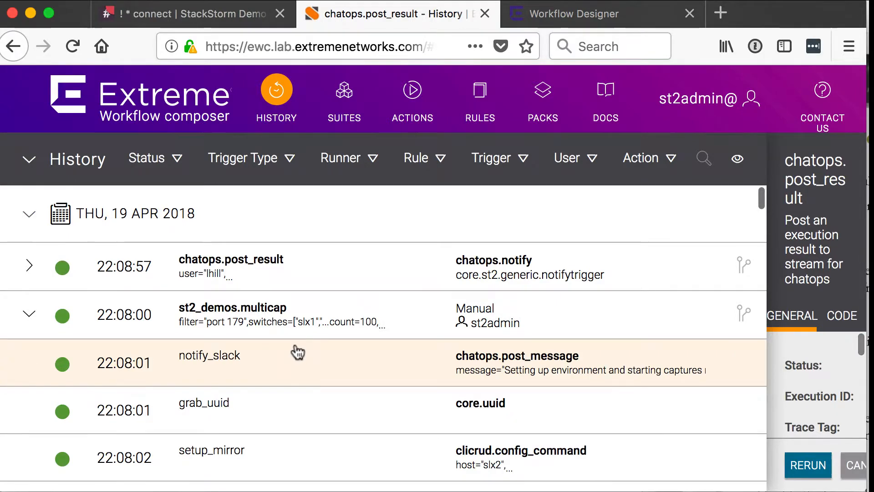
scroll(down, 3)
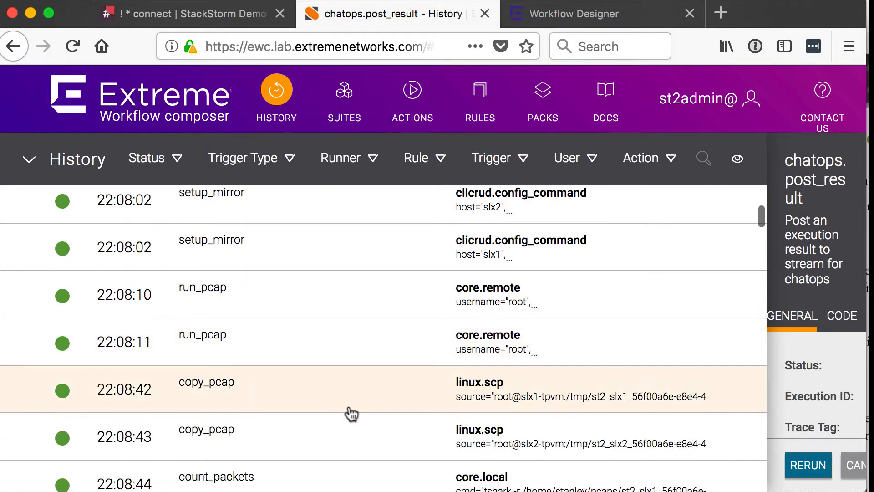
mouse_move(240, 58)
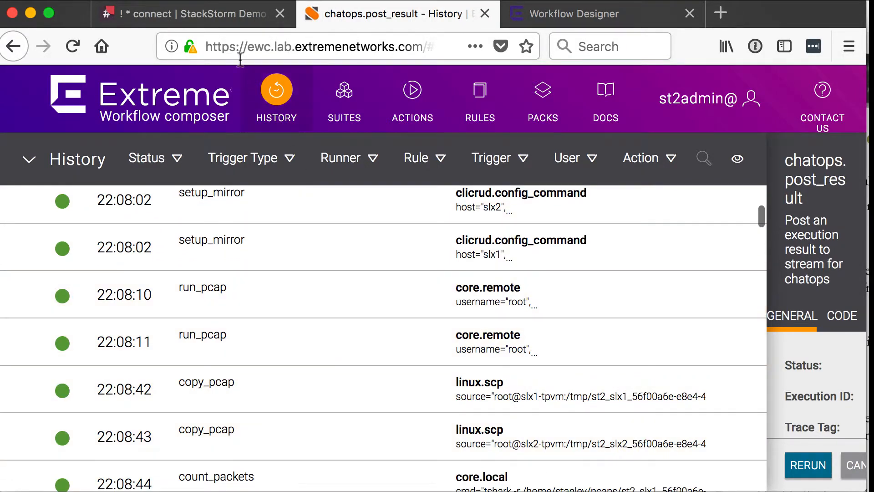
click(189, 14)
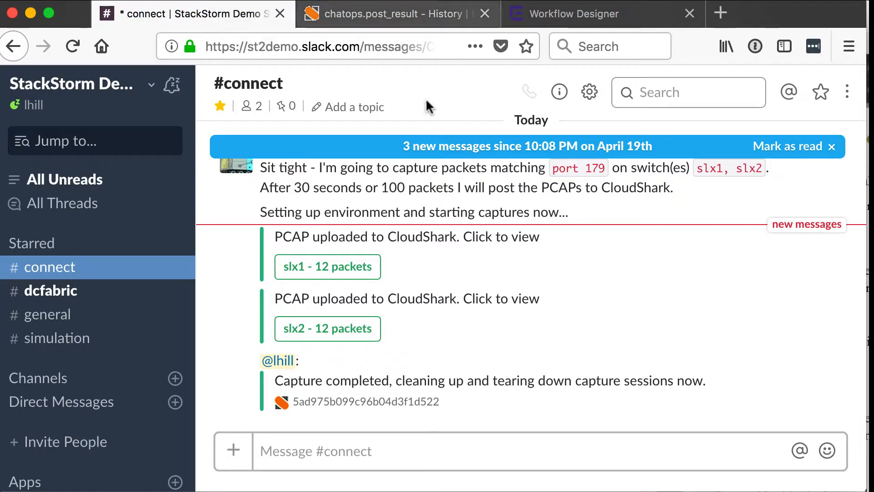
mouse_move(336, 267)
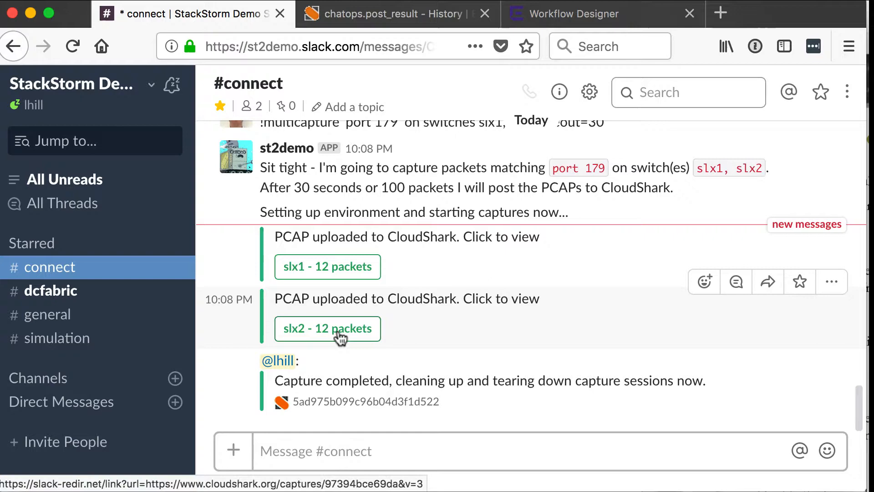
click(327, 328)
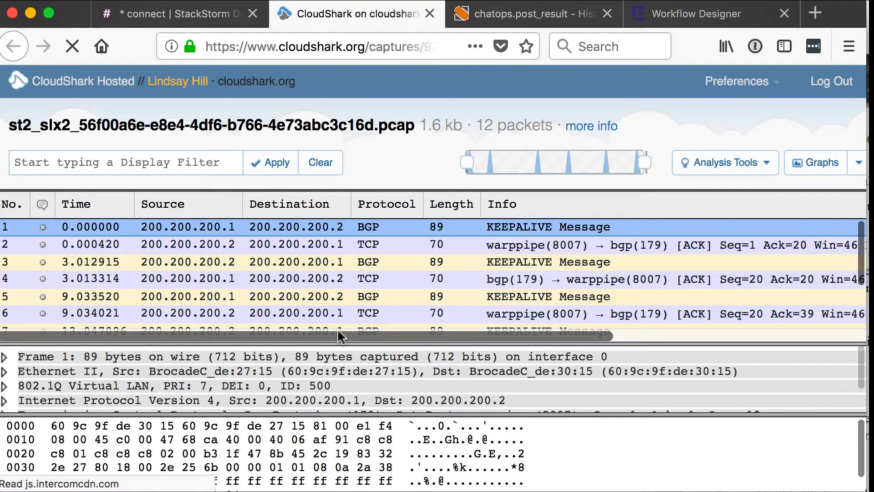
- Expand a BGP KEEPALIVE packet's Border Gateway Protocol layer and bring up the capture's saved graphs
scroll(down, 3)
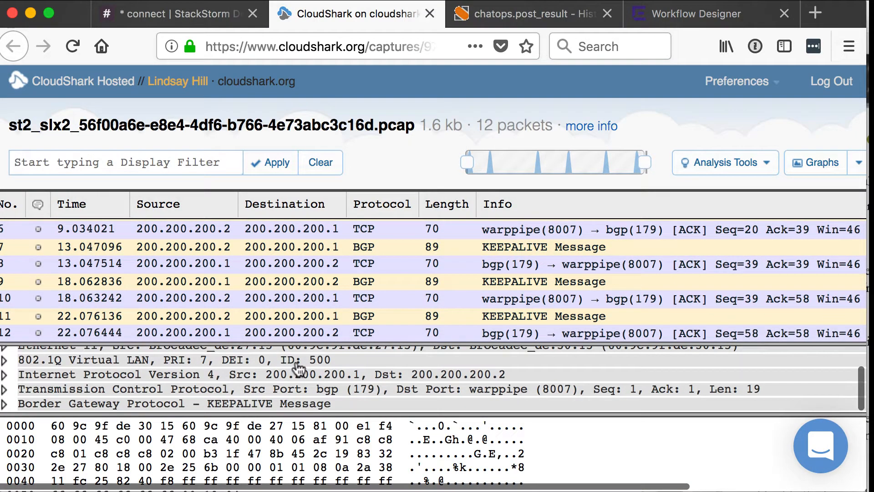
mouse_move(6, 409)
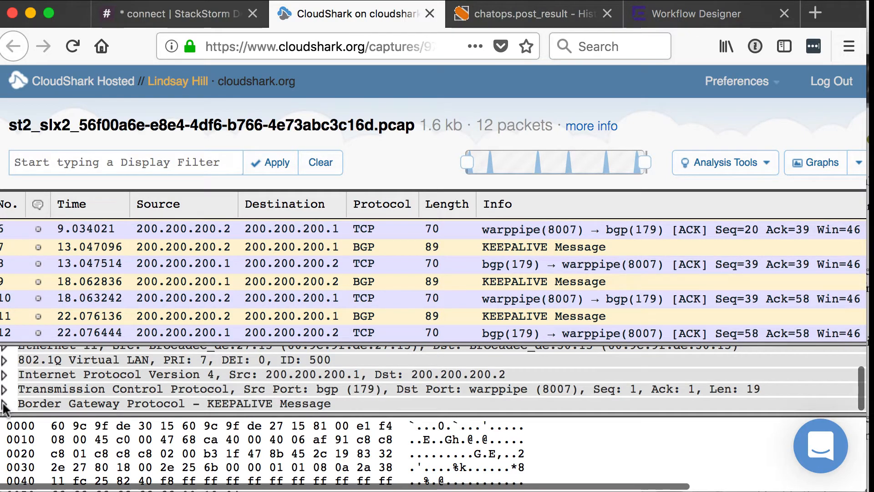
click(6, 403)
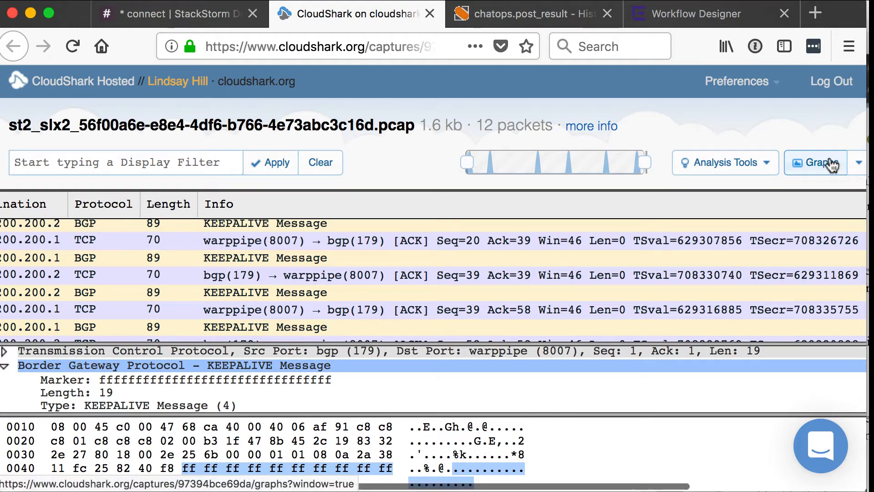
click(815, 162)
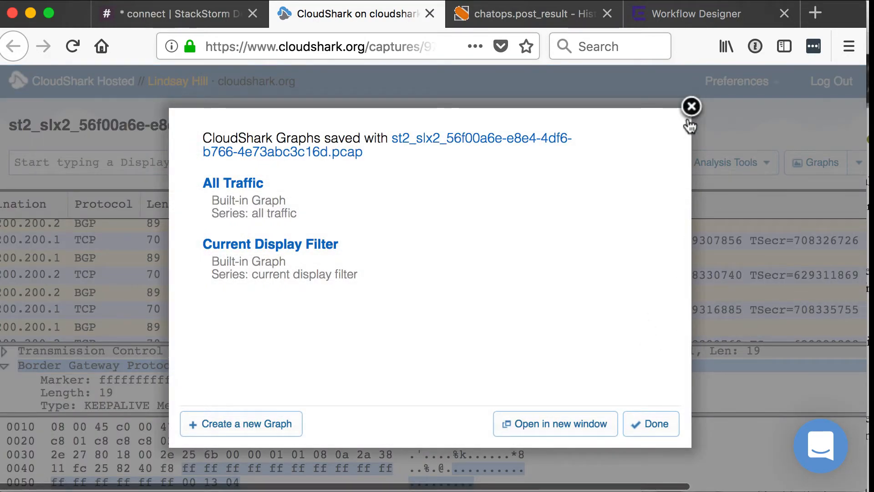